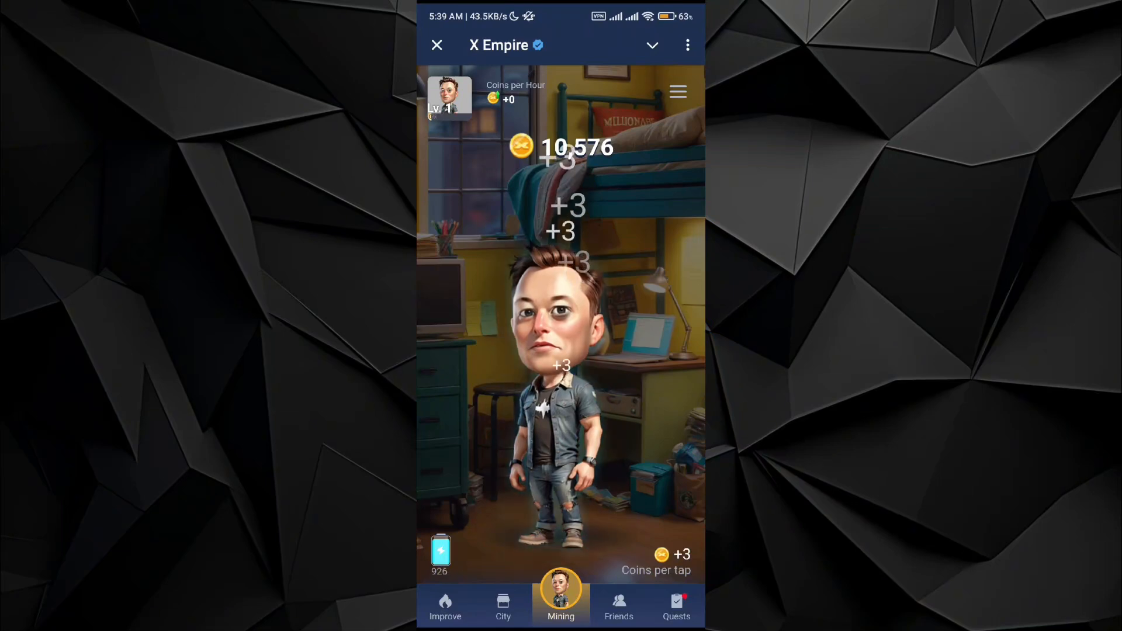
Tap the home character five times at 3 coins per tap, reaching 10,615 coins
{"action": "left_click", "coordinate": [562, 322]}
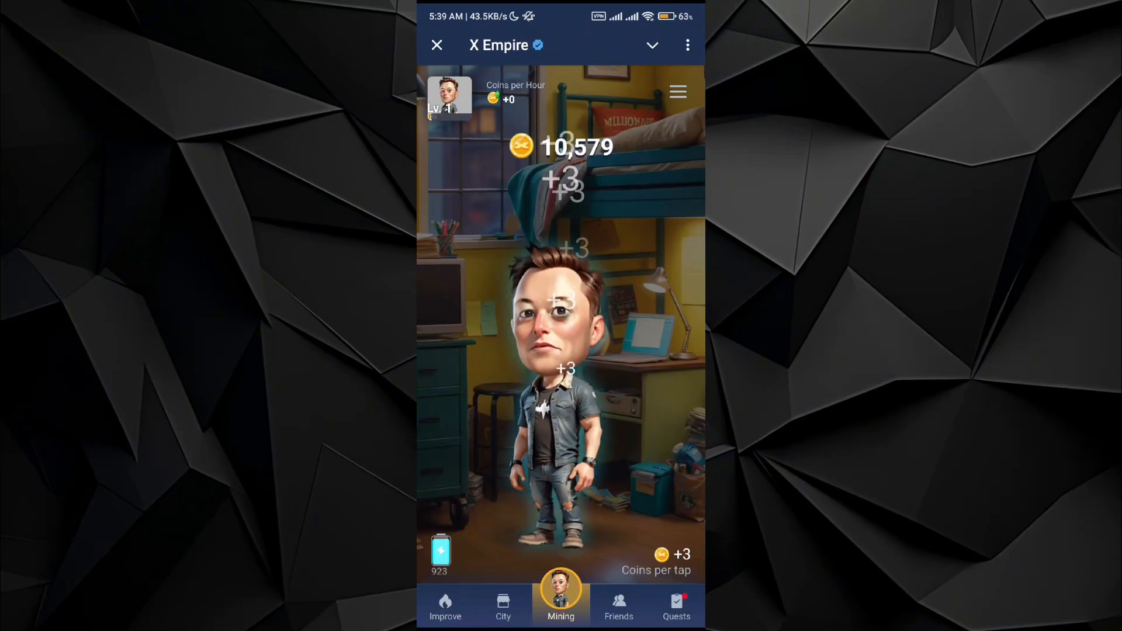
{"action": "left_click", "coordinate": [562, 322]}
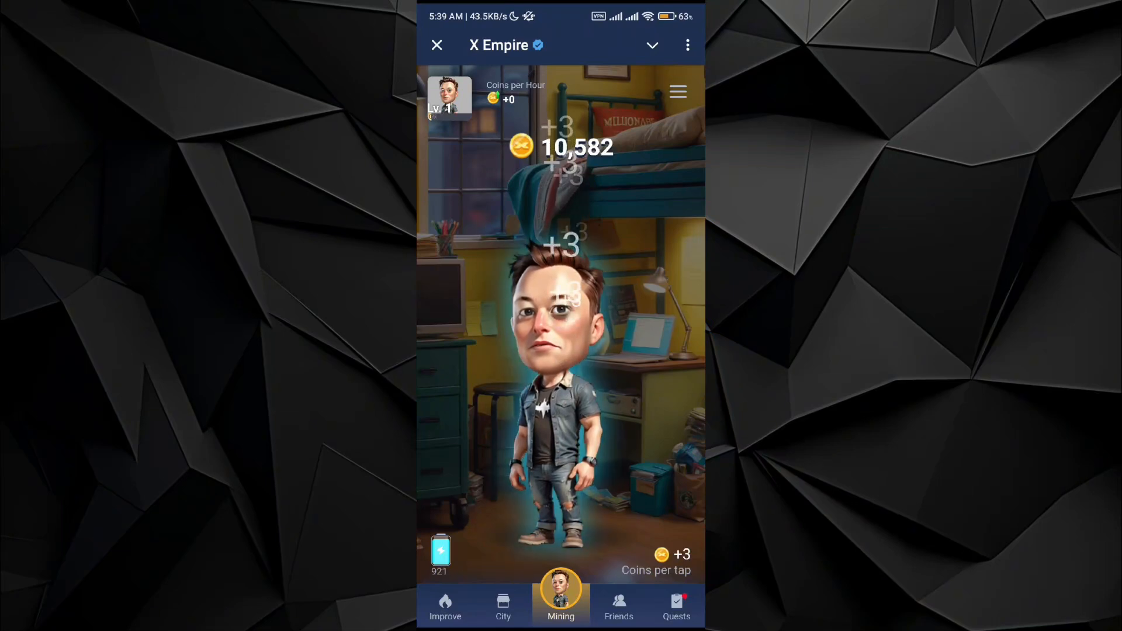
{"action": "left_click", "coordinate": [561, 322]}
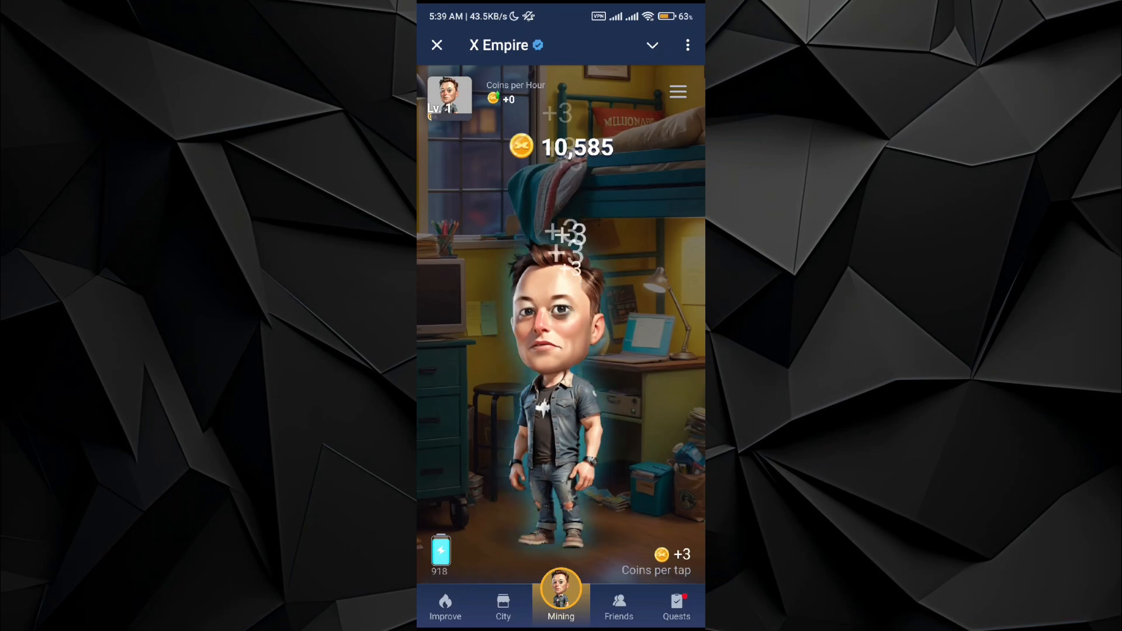
{"action": "left_click", "coordinate": [561, 322]}
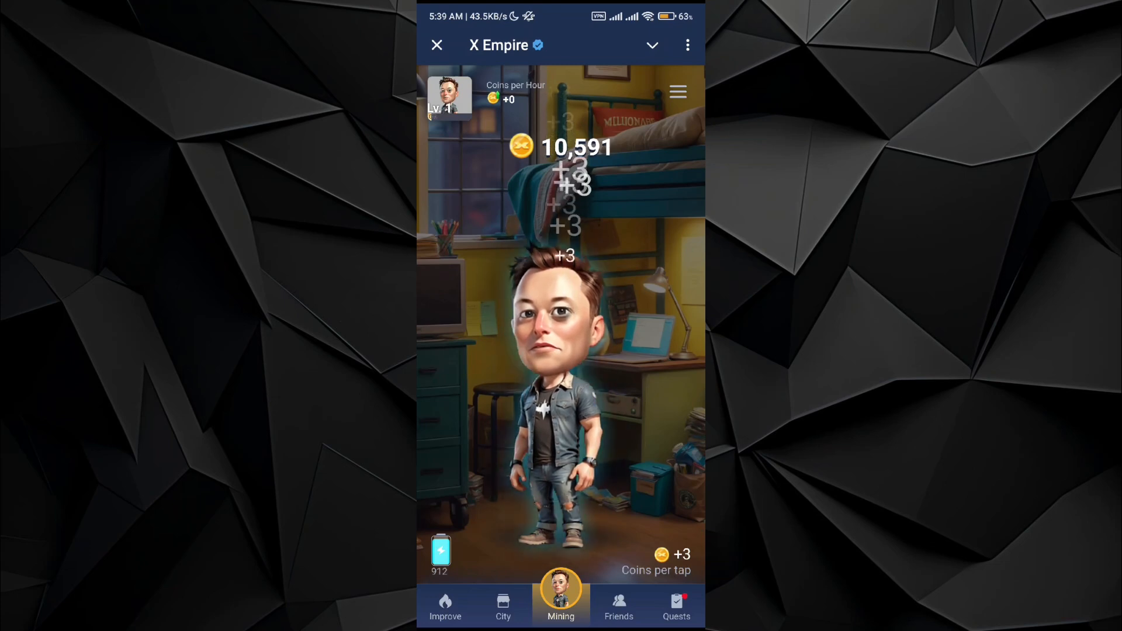
{"action": "left_click", "coordinate": [555, 322]}
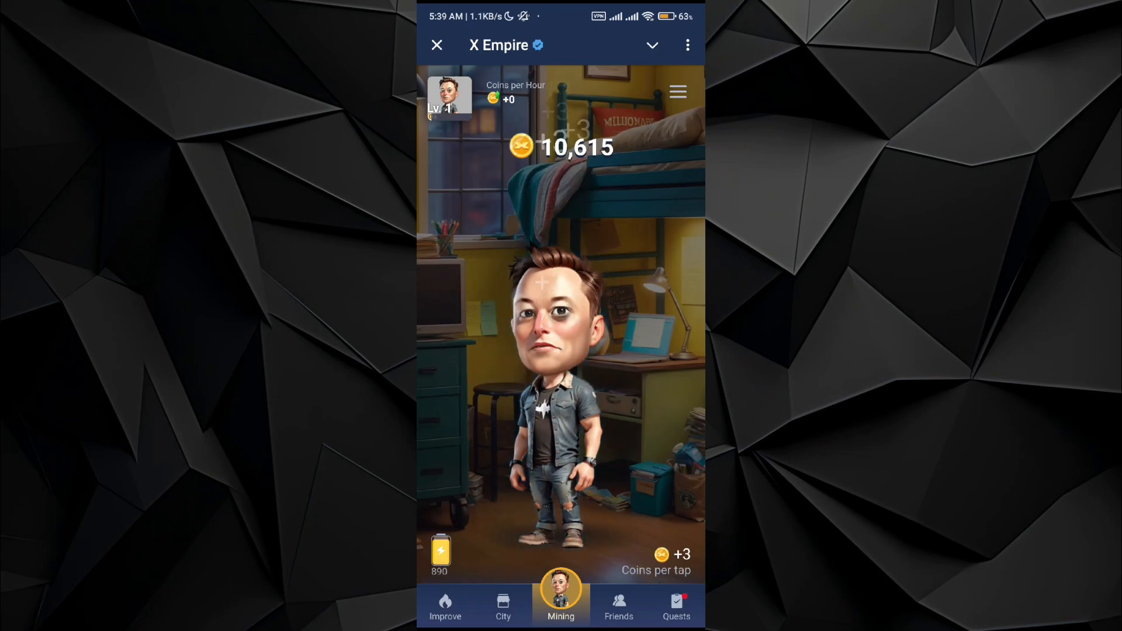
Reach the Improvement menu via Coins per Hour, browse Personal and Office, land on Mining
{"action": "left_click", "coordinate": [515, 93]}
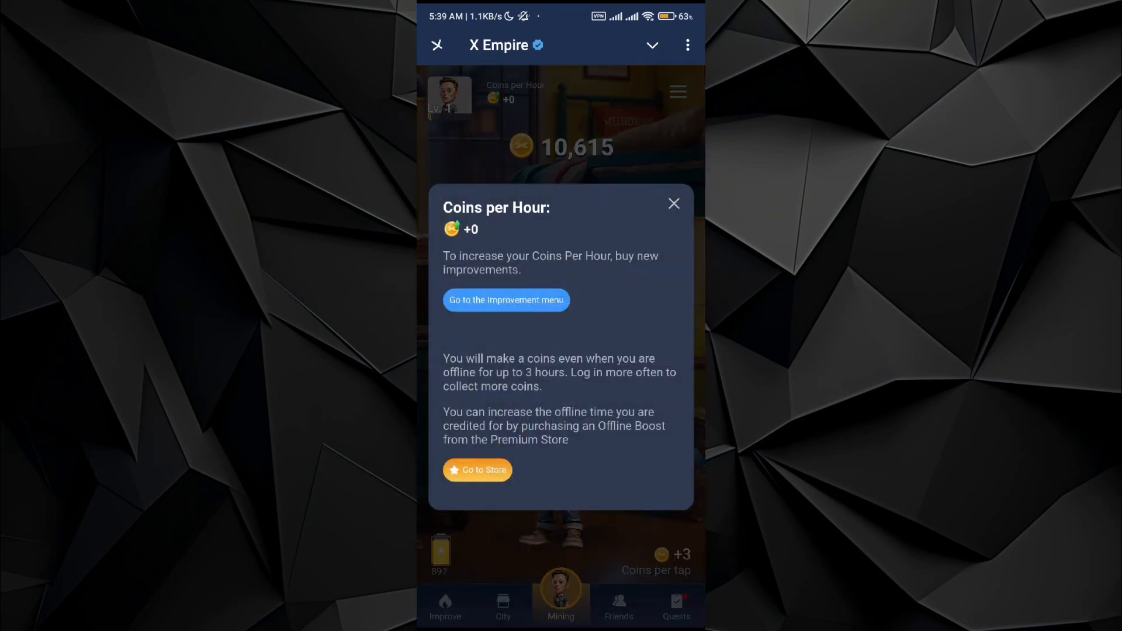
{"action": "left_click", "coordinate": [504, 300]}
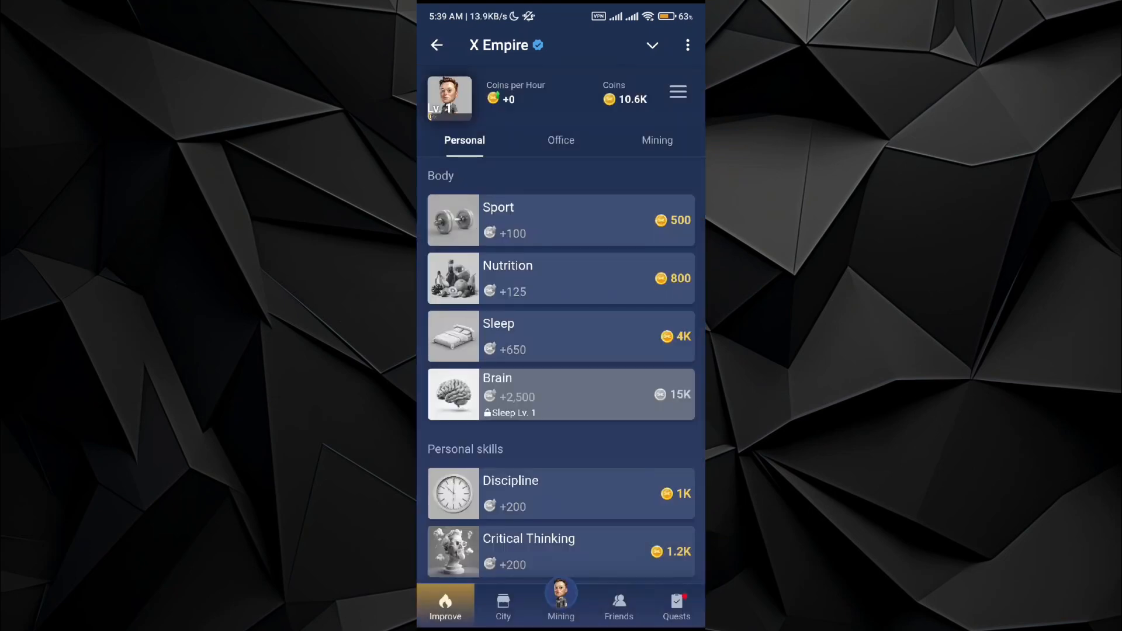
{"action": "scroll", "scroll_direction": "down", "scroll_amount": 3}
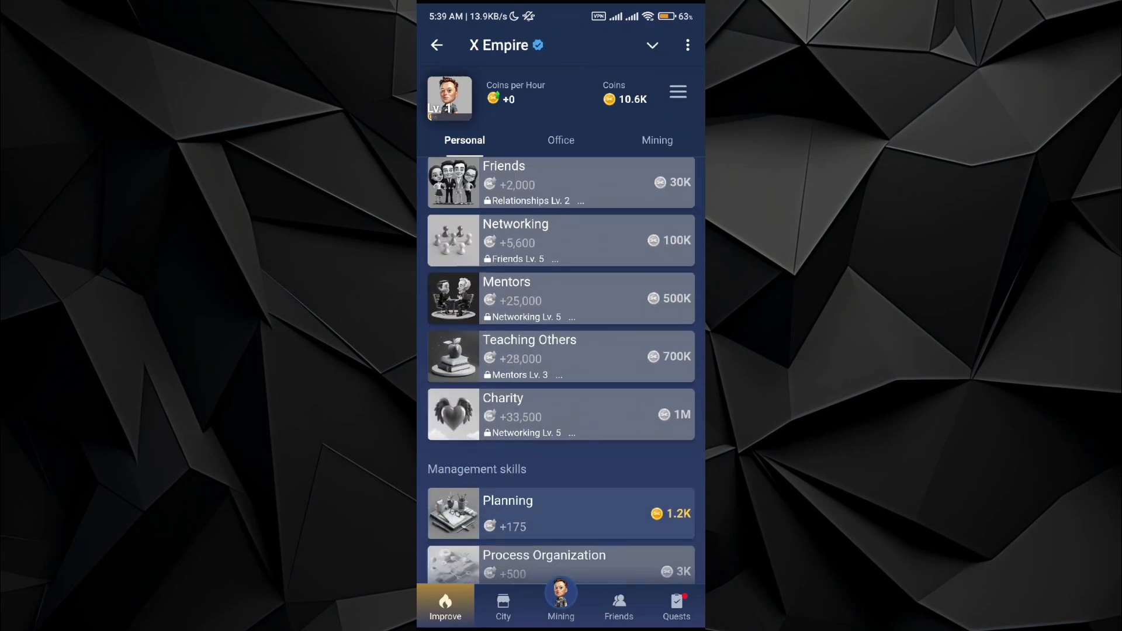
{"action": "scroll", "scroll_direction": "down", "scroll_amount": 3}
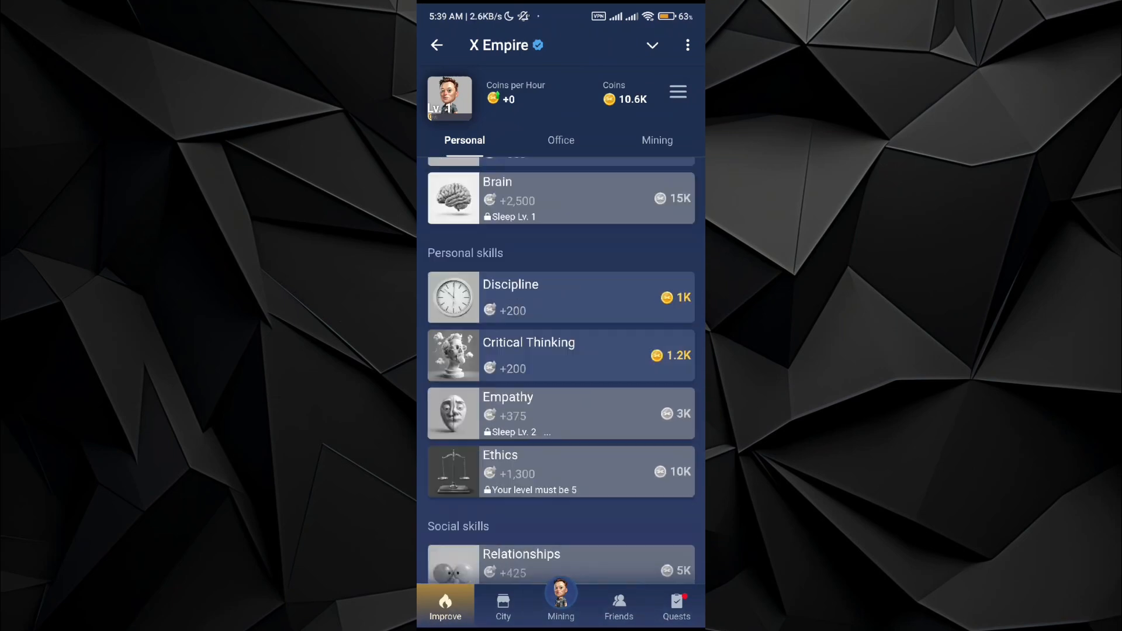
{"action": "left_click", "coordinate": [561, 140]}
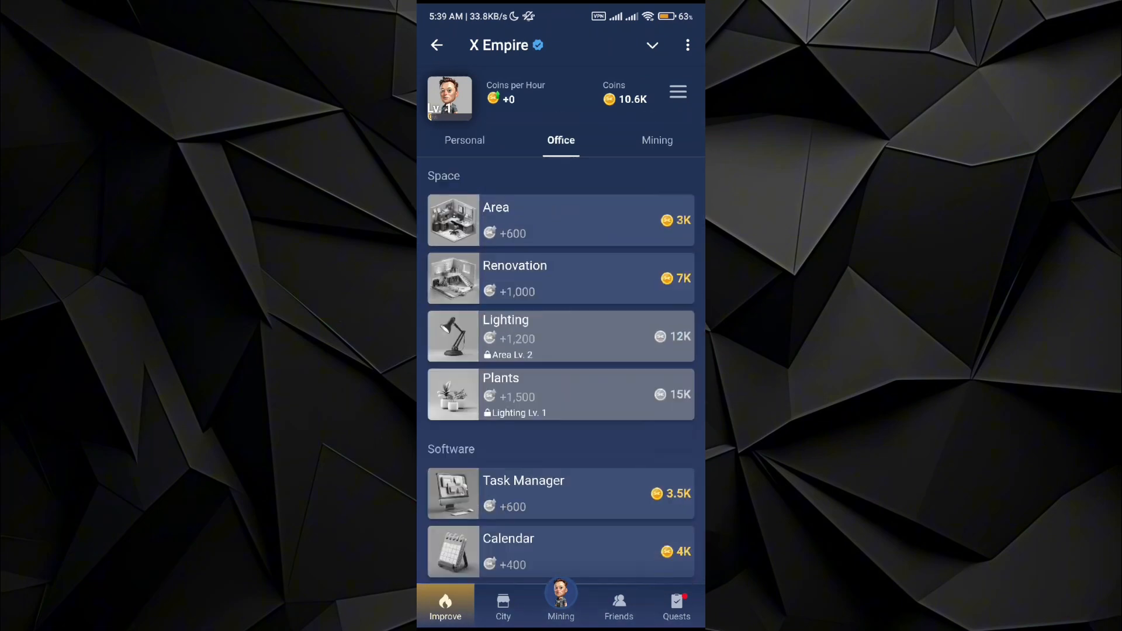
{"action": "left_click", "coordinate": [656, 140]}
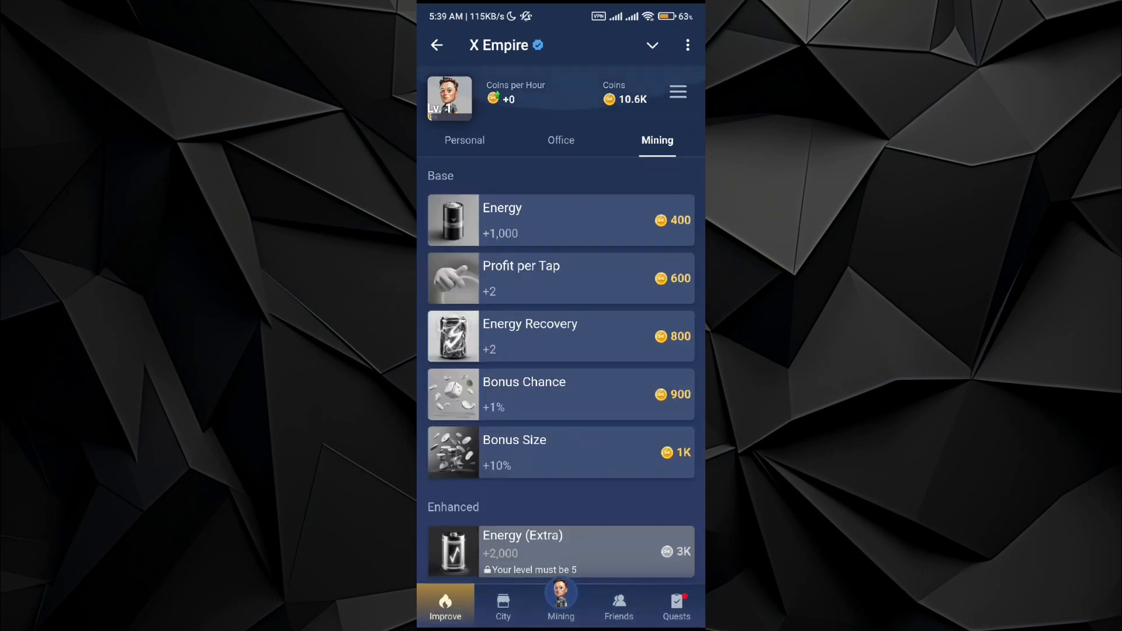
Visit the City map, then the Invite Friends page with referral bonuses
{"action": "left_click", "coordinate": [504, 605]}
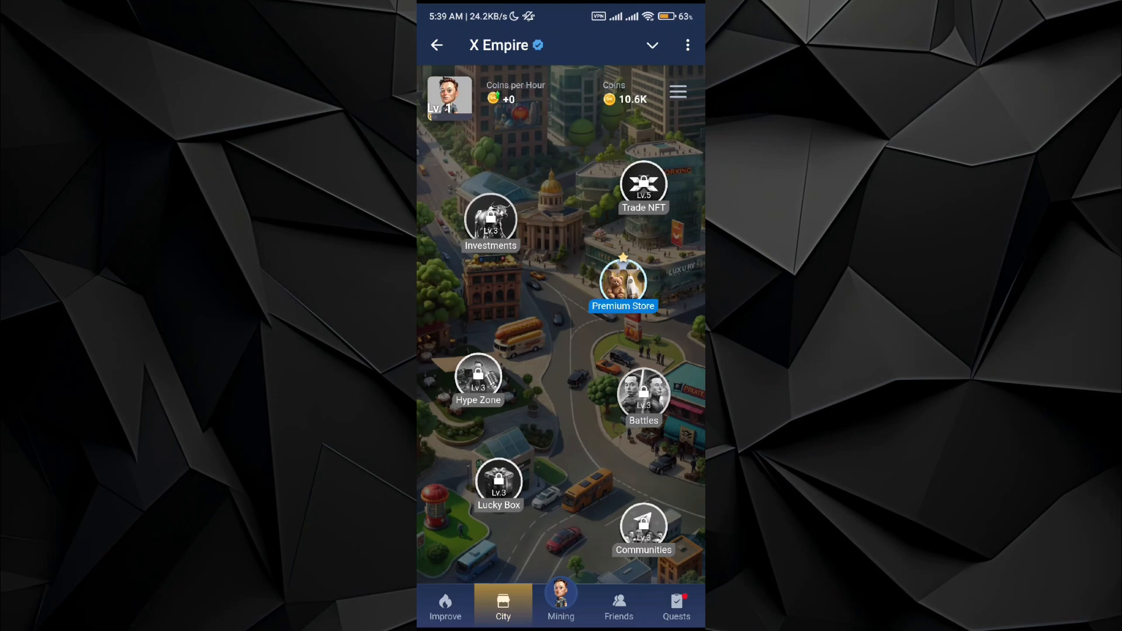
{"action": "left_click", "coordinate": [618, 603]}
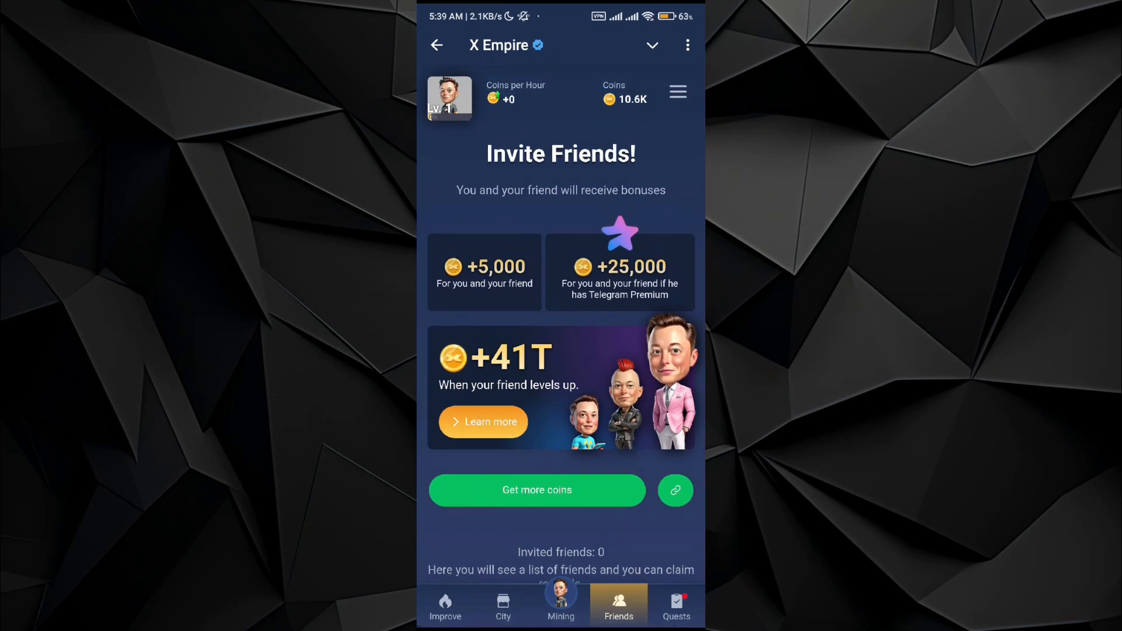
Copy the personal invite link, then move to the Quests page
{"action": "left_click", "coordinate": [536, 491]}
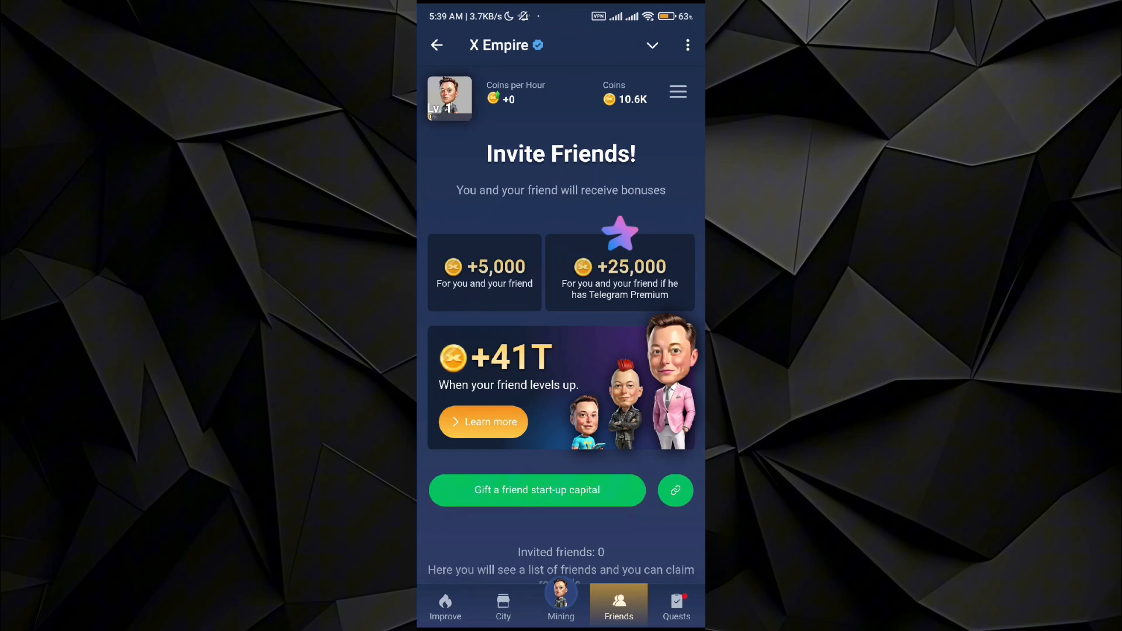
{"action": "scroll", "scroll_direction": "up", "scroll_amount": 3}
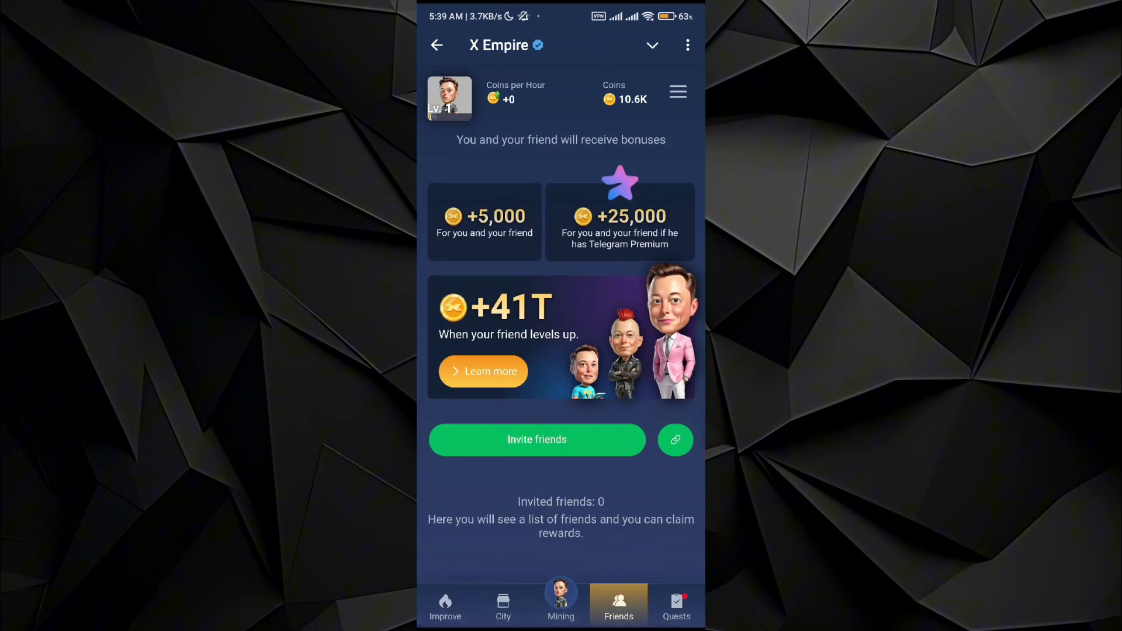
{"action": "left_click", "coordinate": [675, 439]}
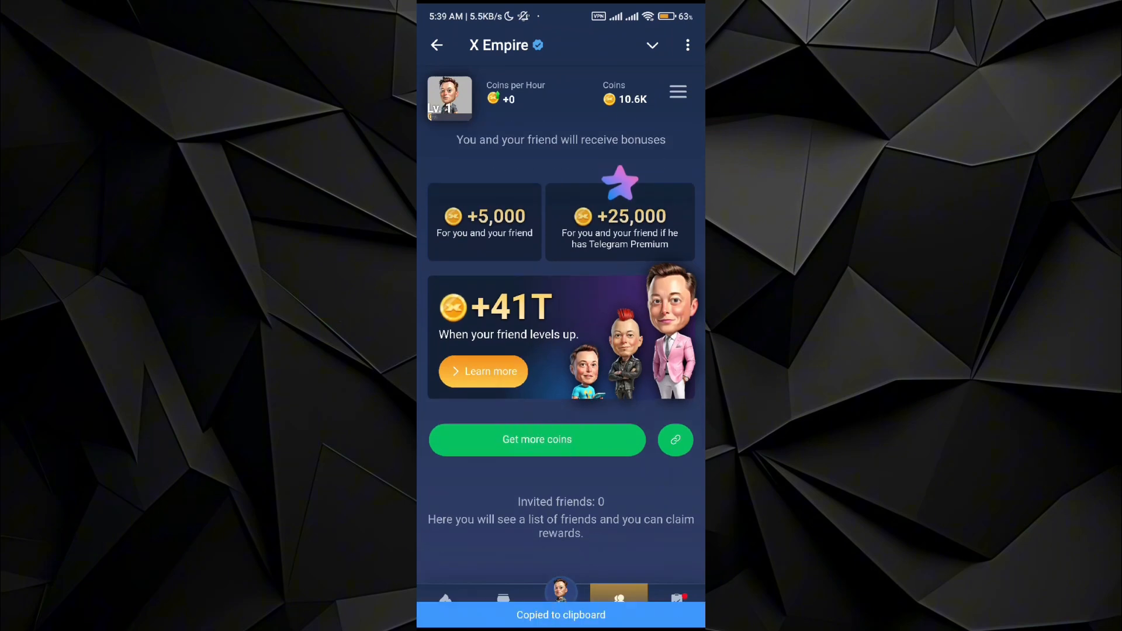
{"action": "left_click", "coordinate": [676, 603]}
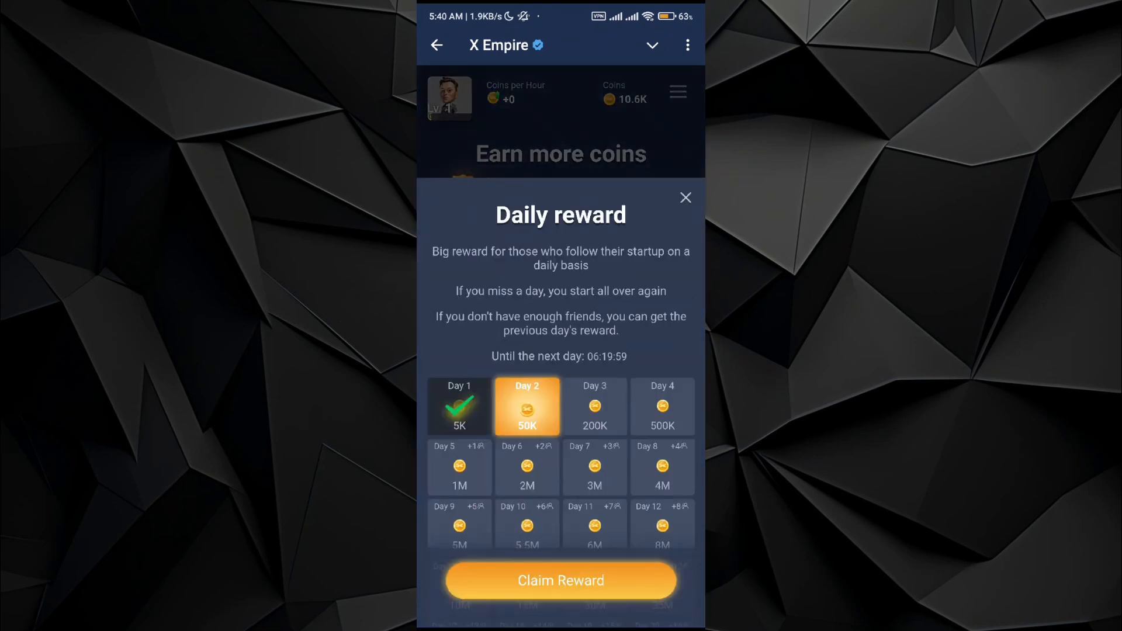
Claim the Day 2 daily reward of 50K, lifting the balance to 60.6K
{"action": "left_click", "coordinate": [561, 580]}
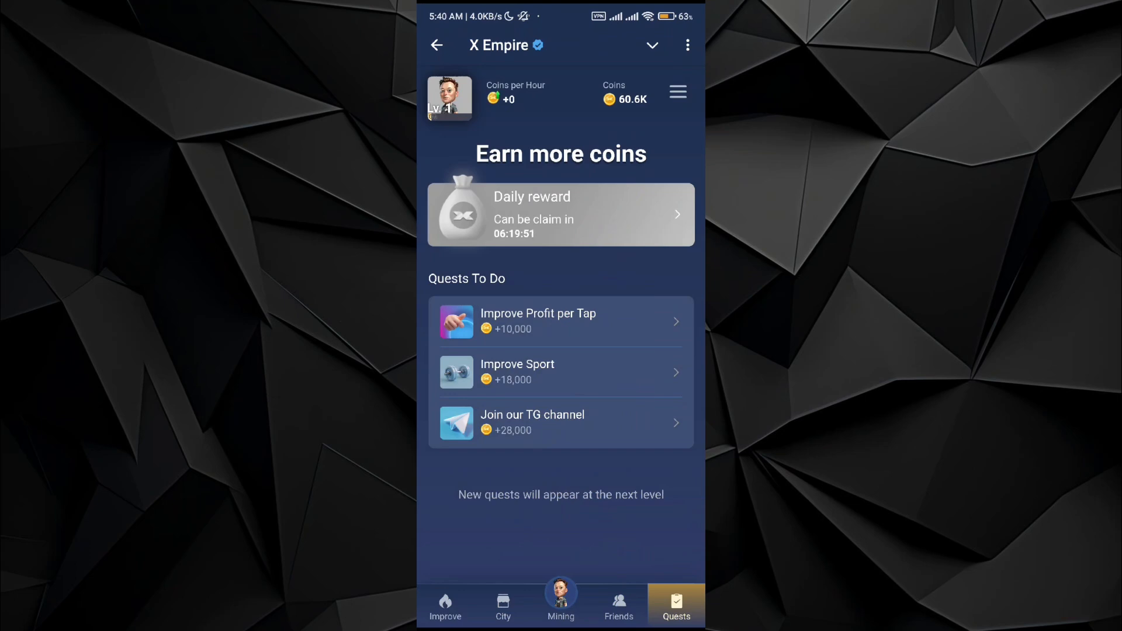
From the Improve Profit per Tap quest, buy Profit per Tap level 1 for 600 coins
{"action": "left_click", "coordinate": [561, 322]}
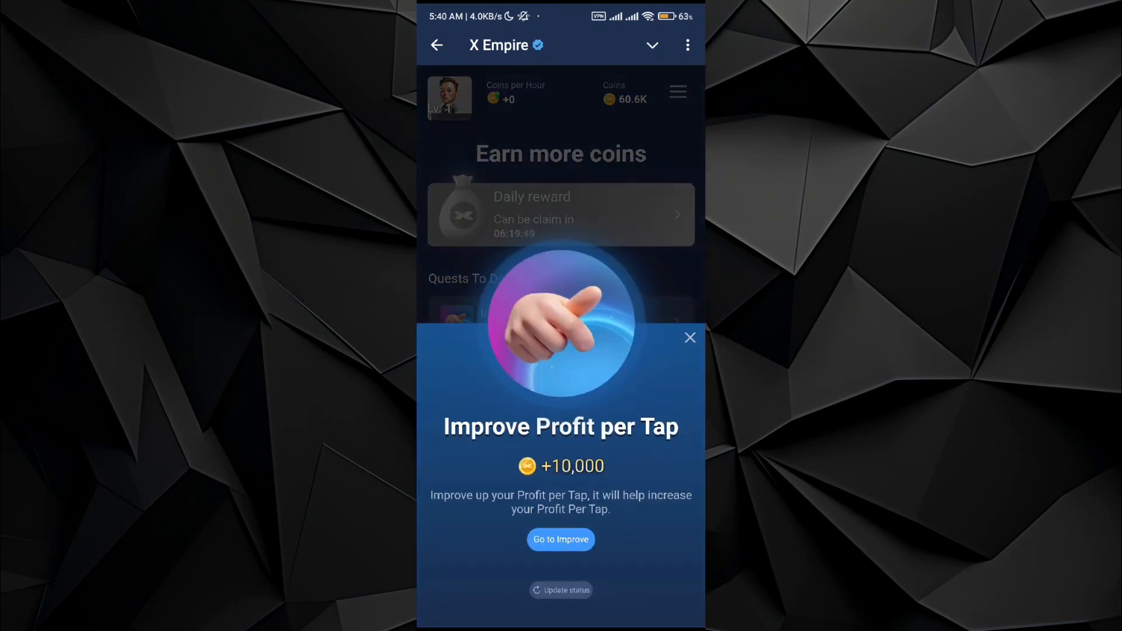
{"action": "left_click", "coordinate": [560, 539]}
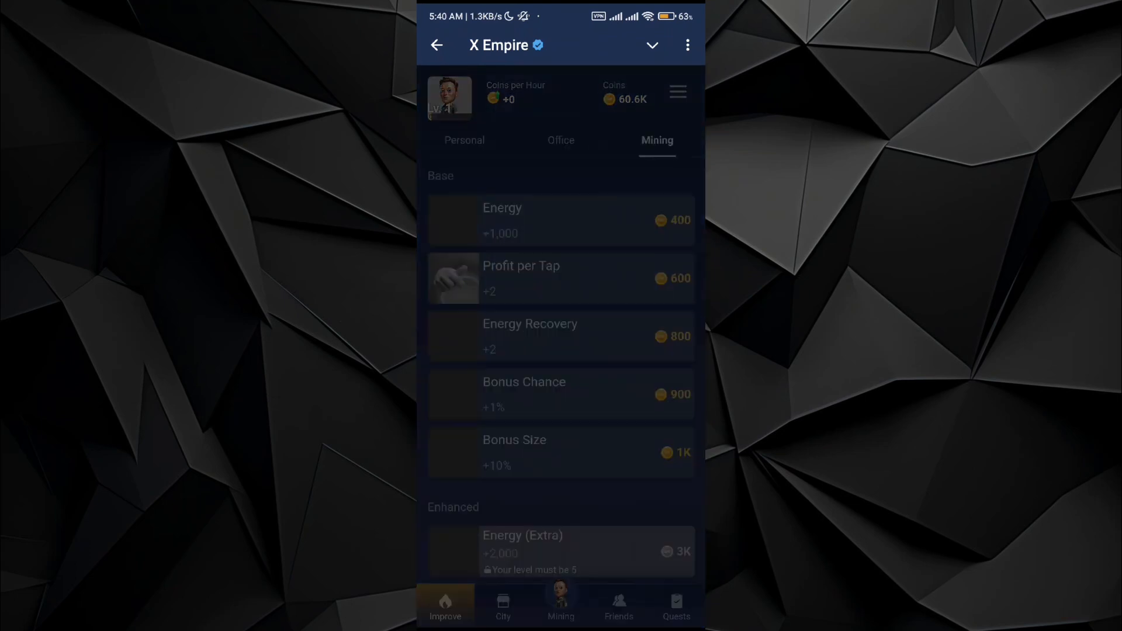
{"action": "left_click", "coordinate": [561, 278]}
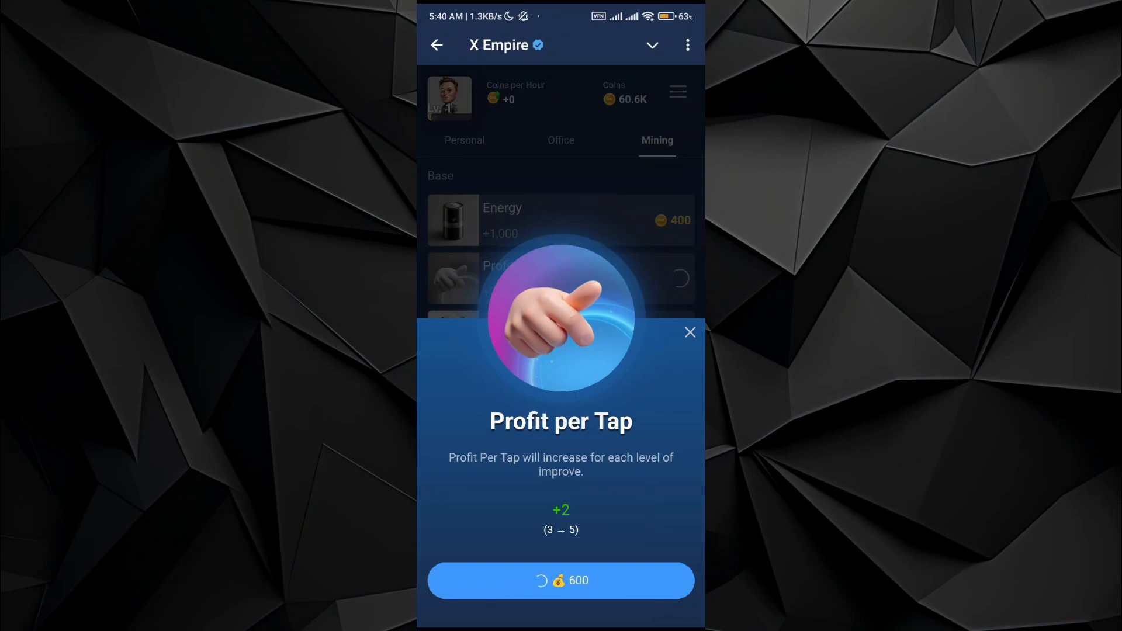
{"action": "left_click", "coordinate": [689, 332]}
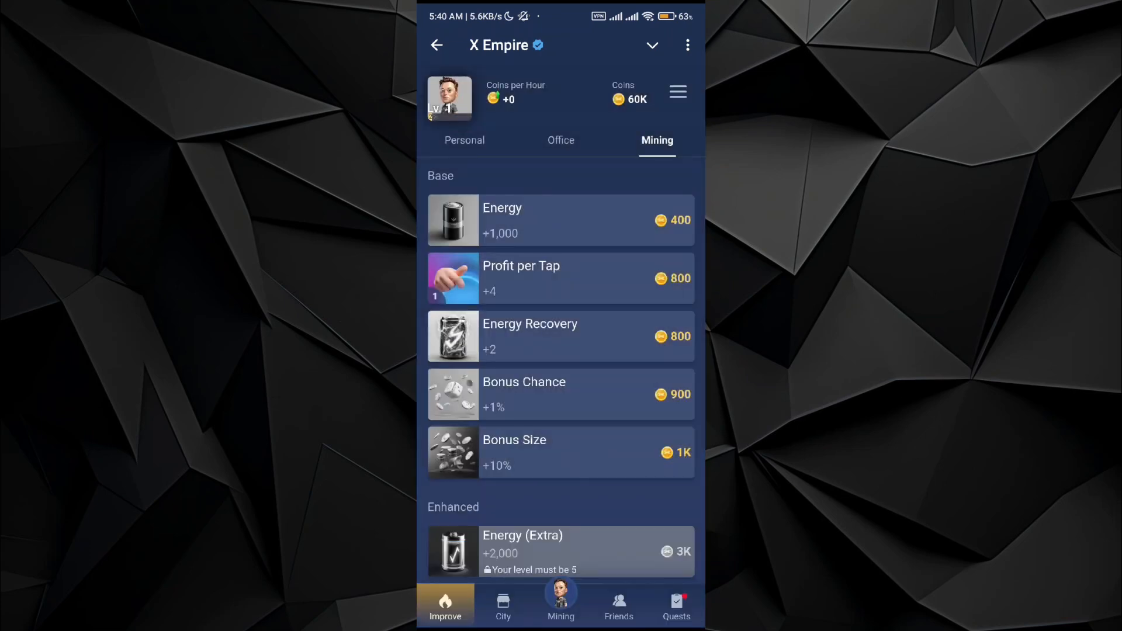
Buy the remaining base Mining upgrades including Bonus Size and verify levels; balance 56.1K
{"action": "left_click", "coordinate": [561, 277]}
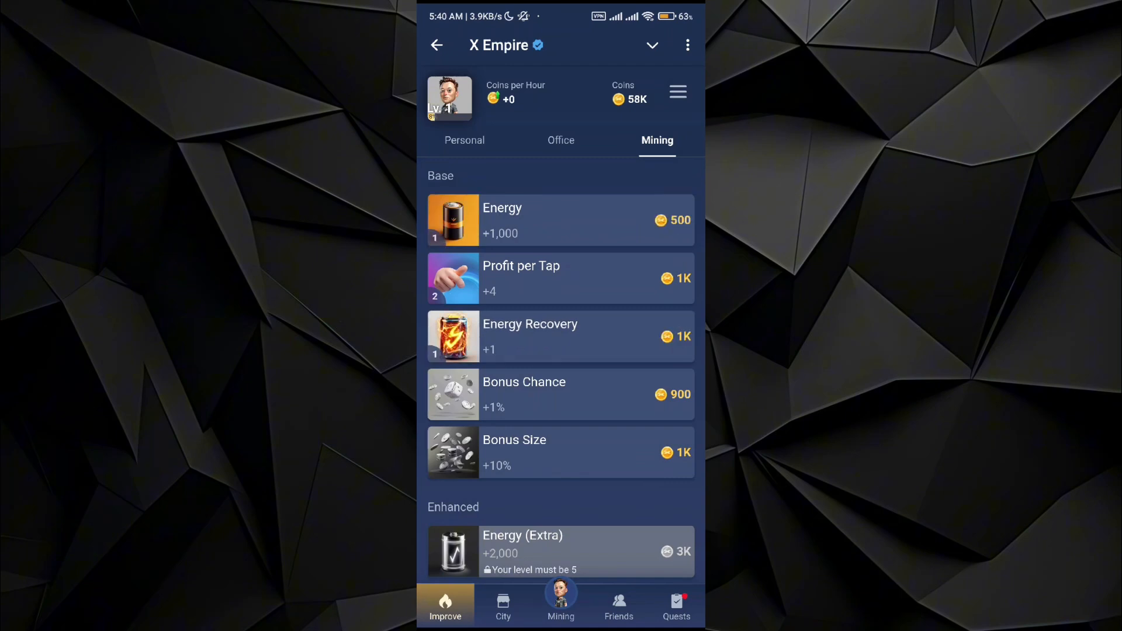
{"action": "left_click", "coordinate": [560, 395]}
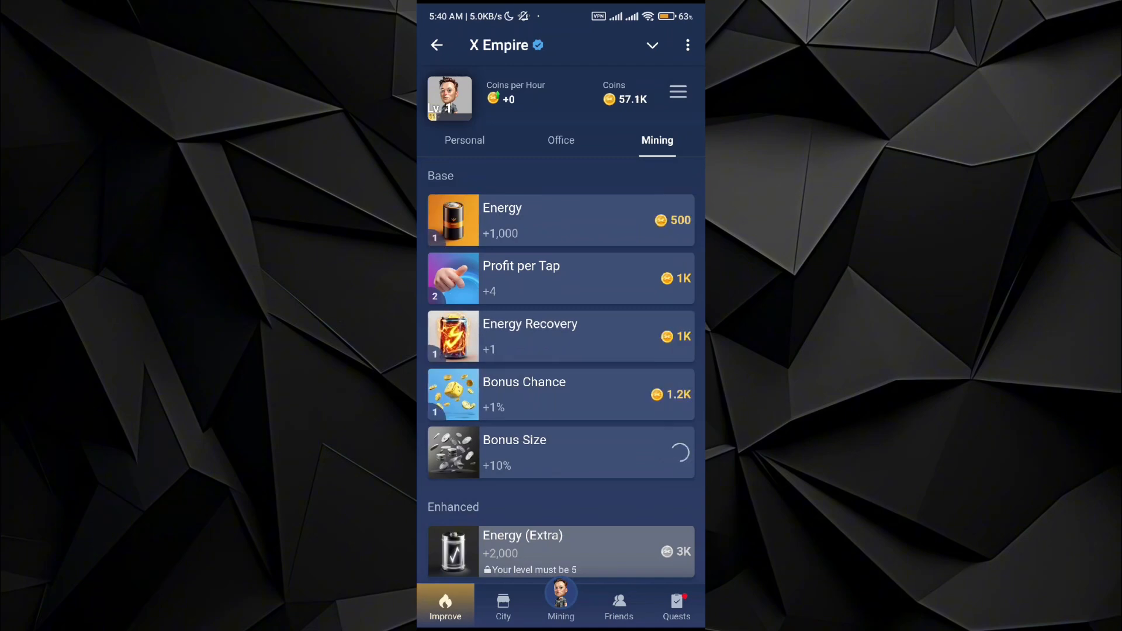
{"action": "scroll", "scroll_direction": "down", "scroll_amount": 3}
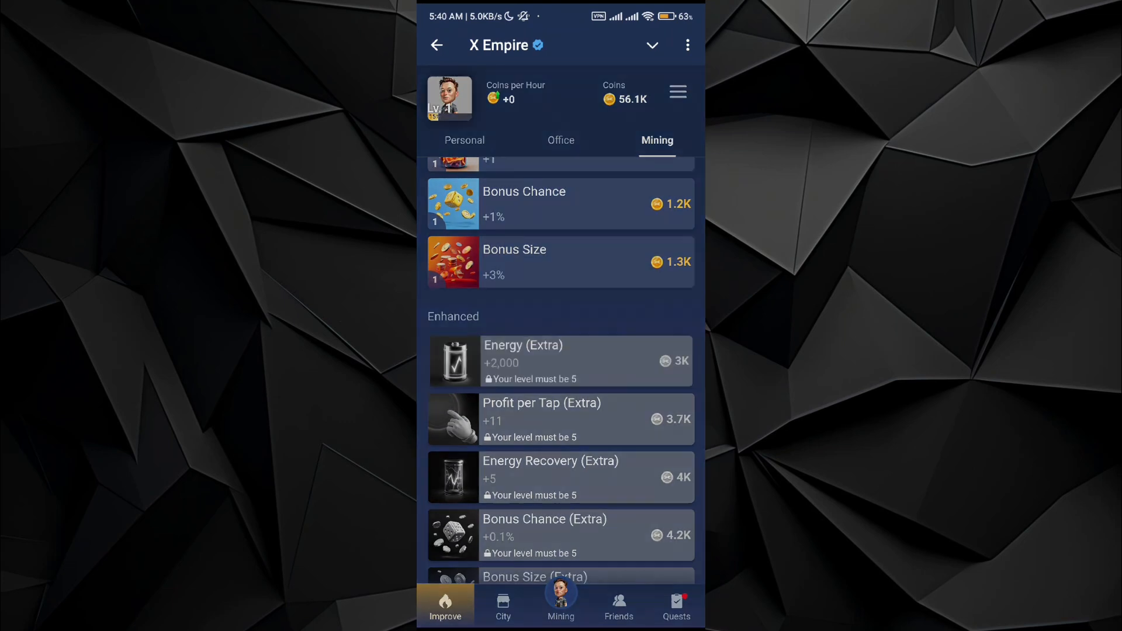
{"action": "scroll", "scroll_direction": "down", "scroll_amount": 3}
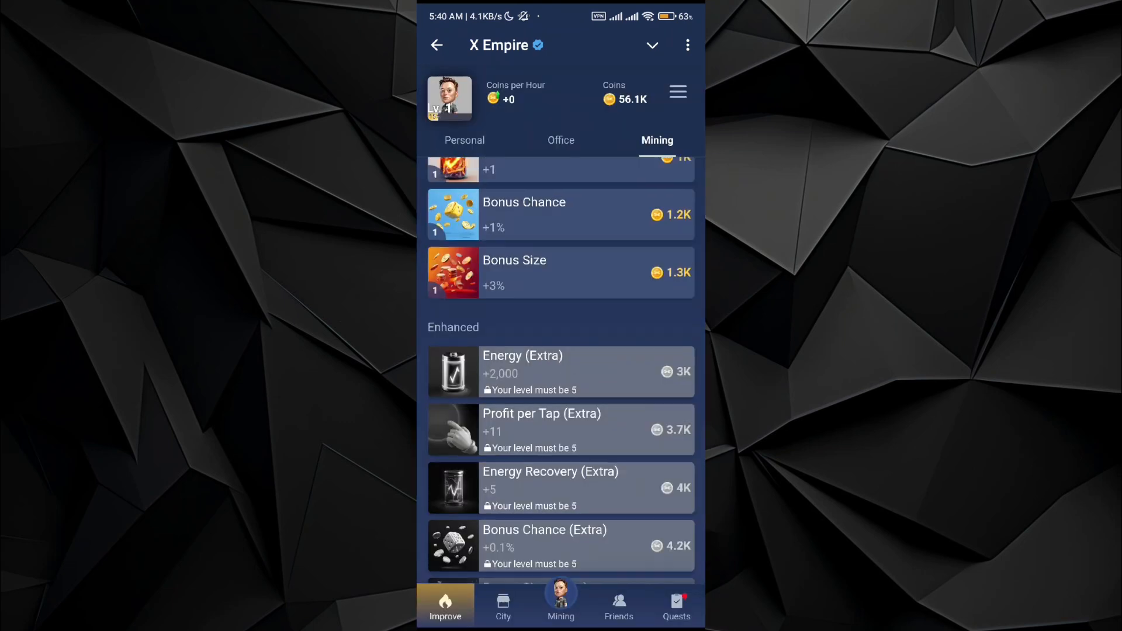
{"action": "scroll", "scroll_direction": "down", "scroll_amount": 3}
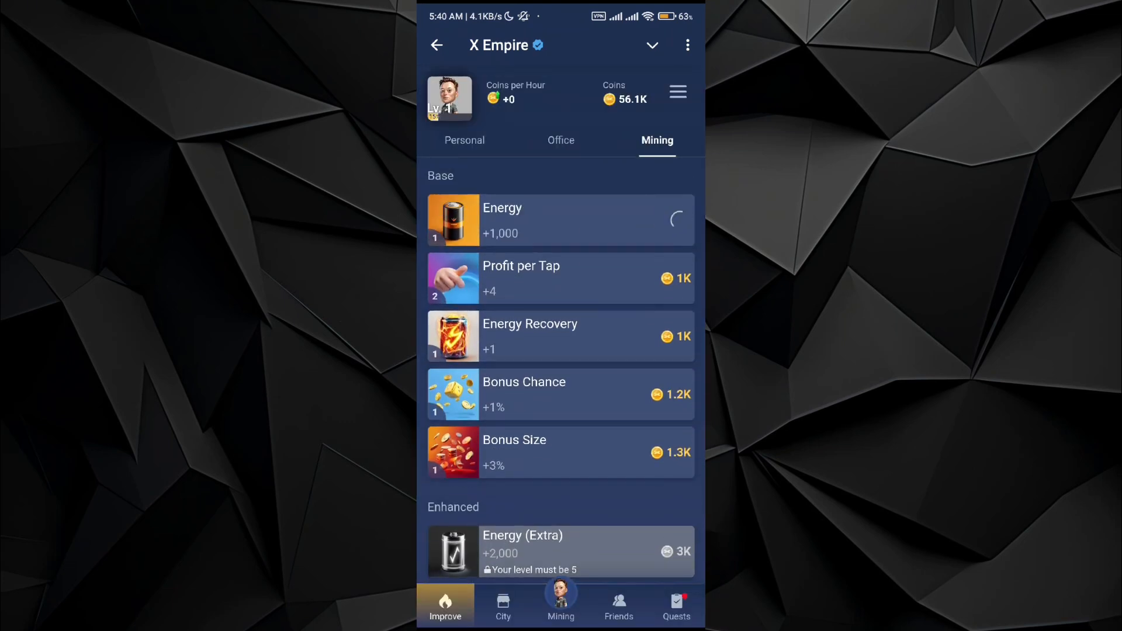